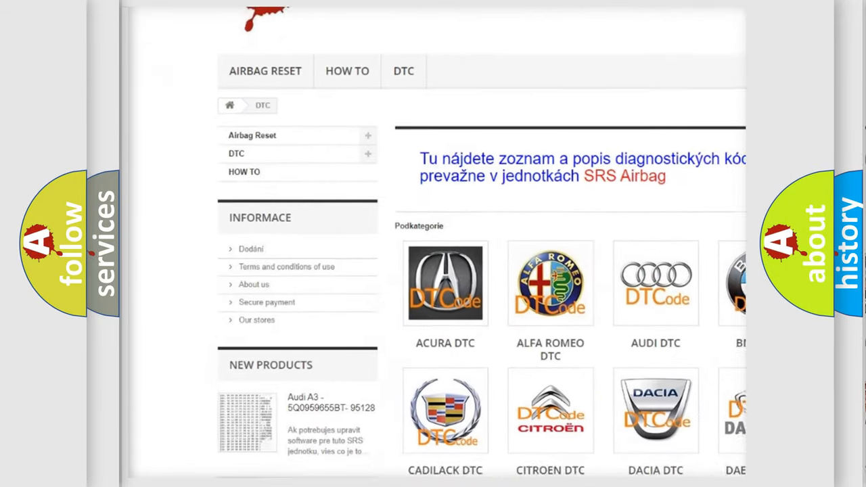
scroll("down", 3)
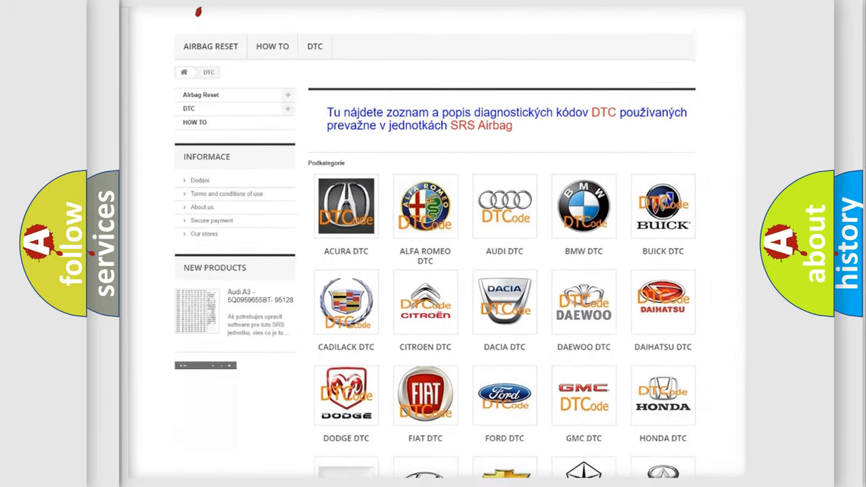
scroll("down", 3)
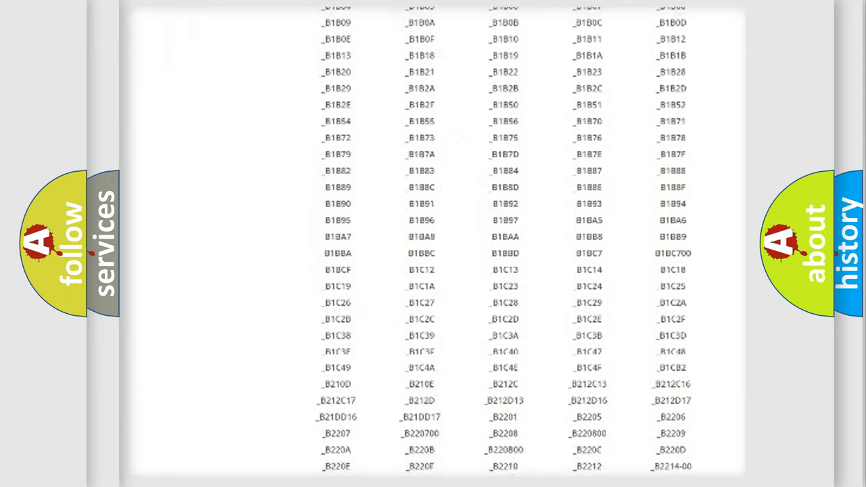
scroll("down", 3)
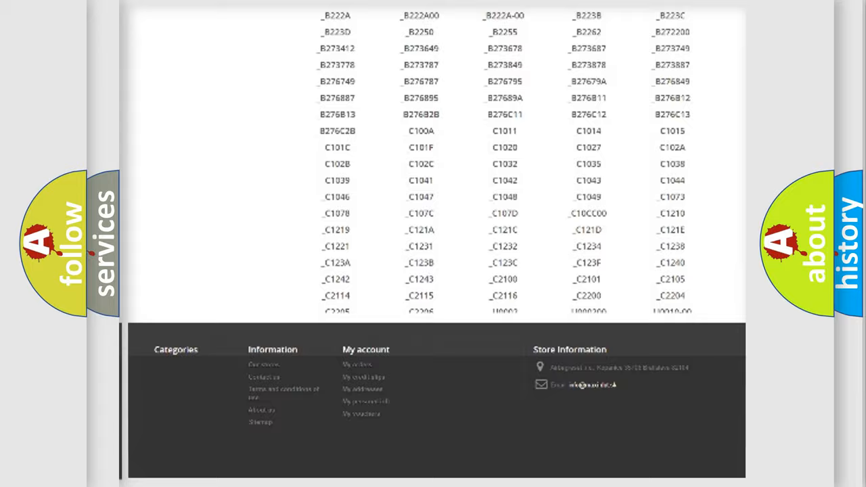
scroll("up", 3)
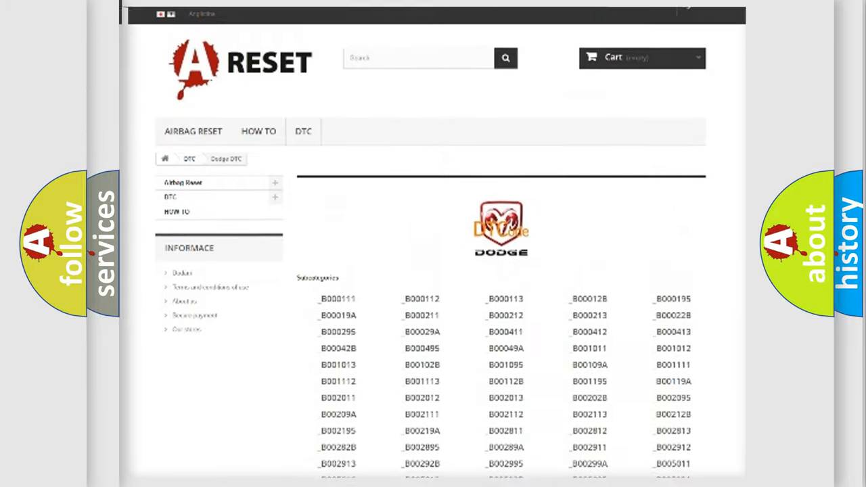
scroll("up", 3)
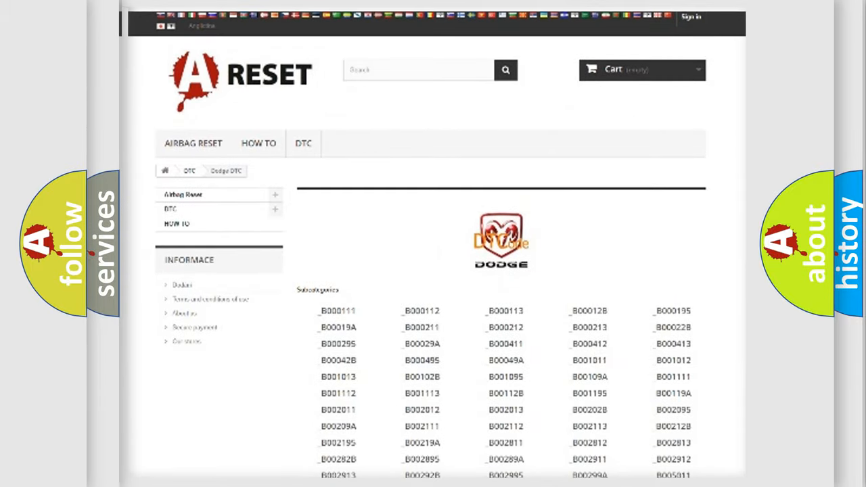